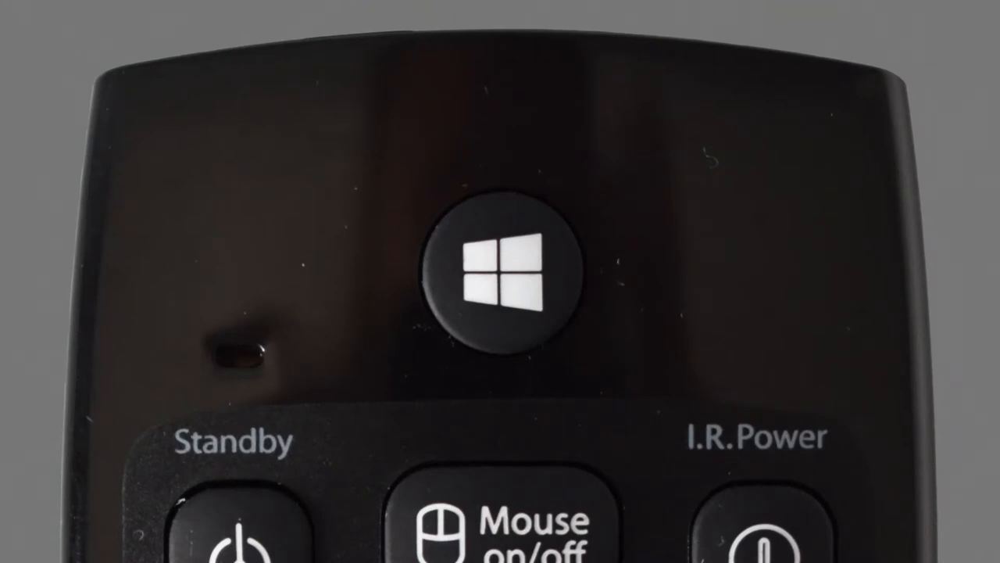
# Dismiss the On-Screen Keyboard so the Start menu's streaming app tiles are unobstructed.
pyautogui.click(501, 269)
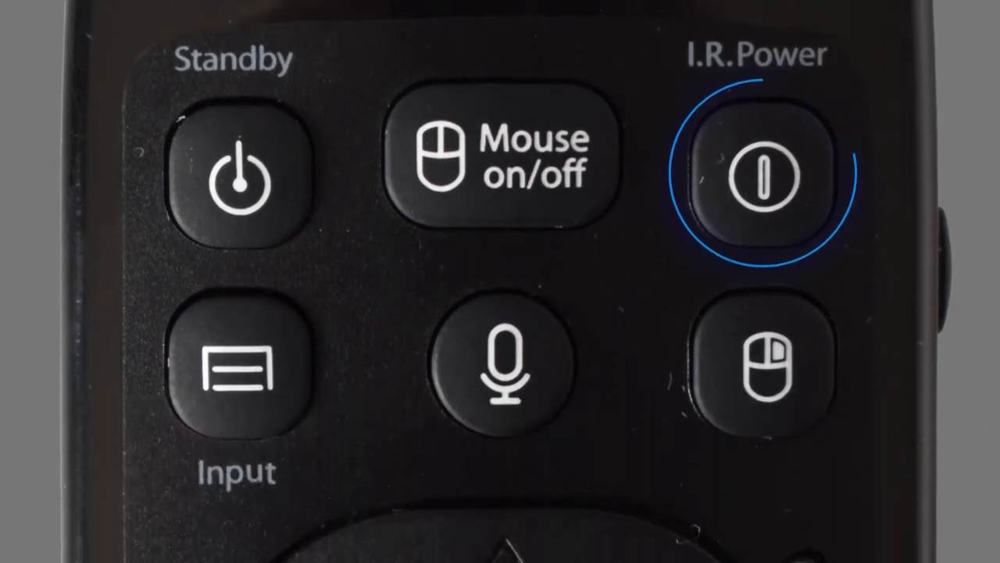
pyautogui.click(237, 367)
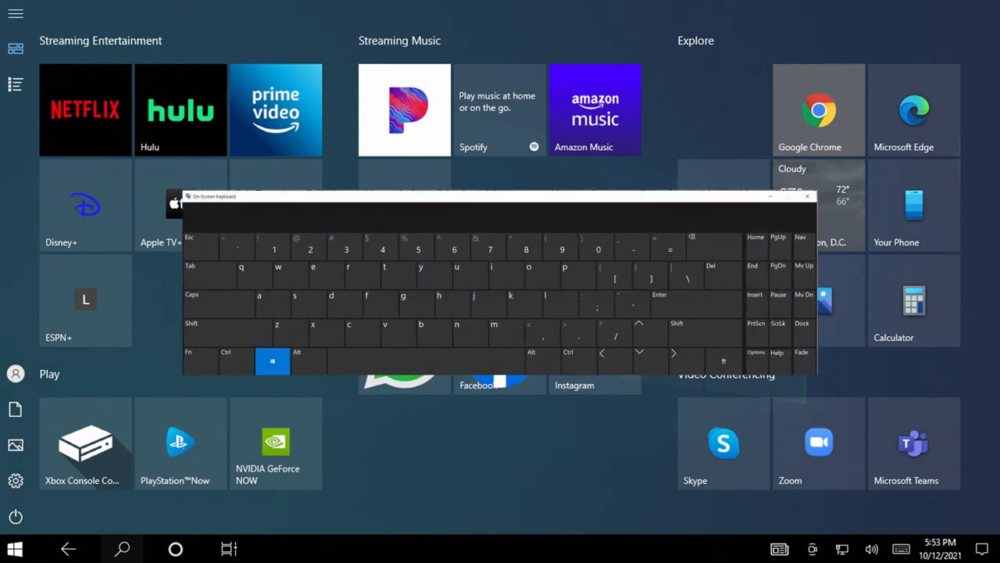
pyautogui.click(807, 195)
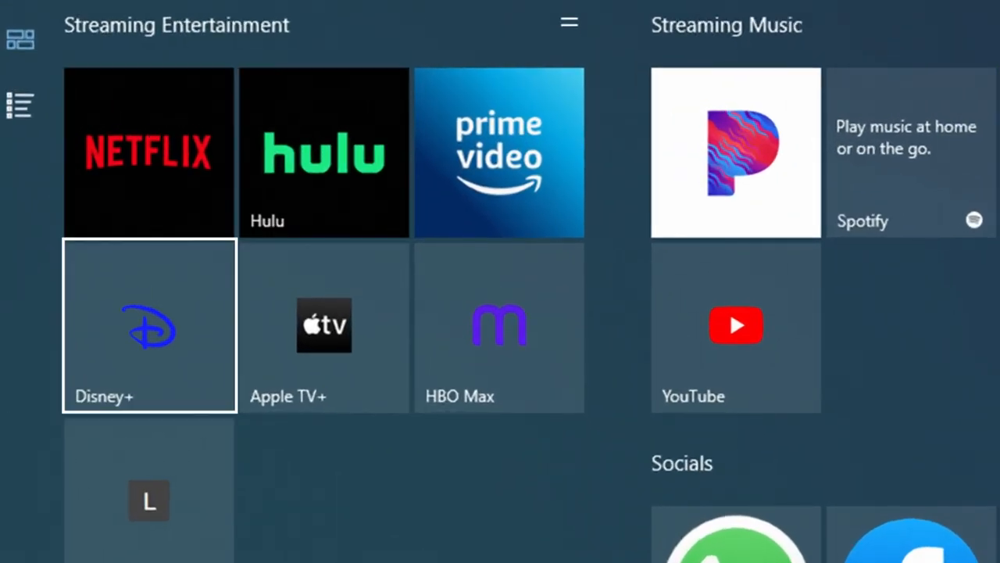
pyautogui.scroll(-3)
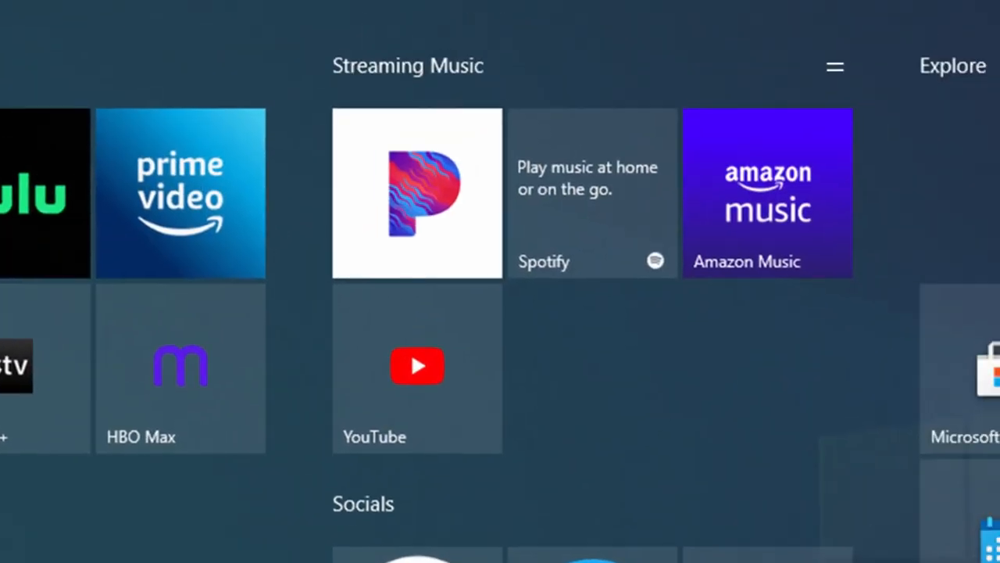
pyautogui.moveTo(415, 194)
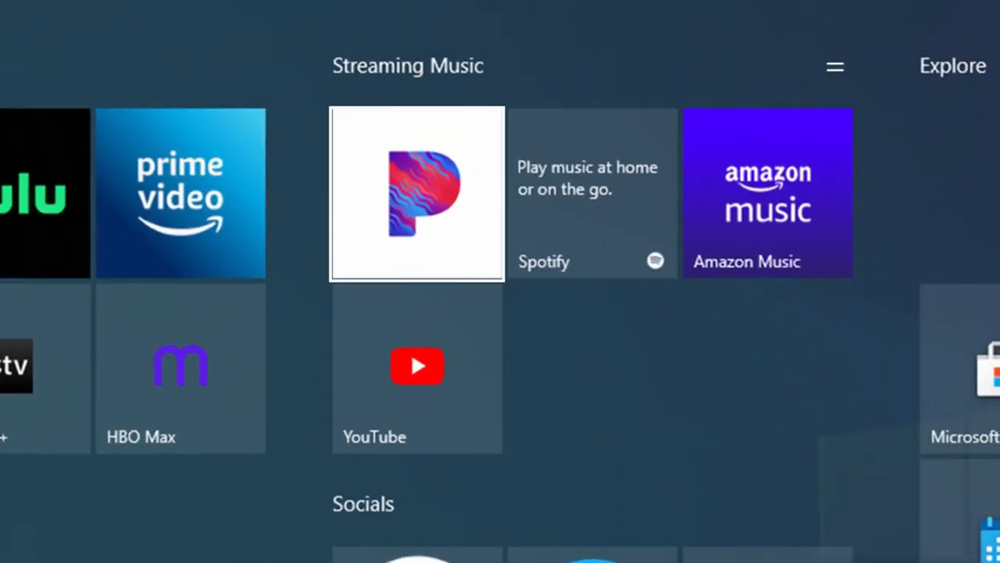
pyautogui.hscroll(3)
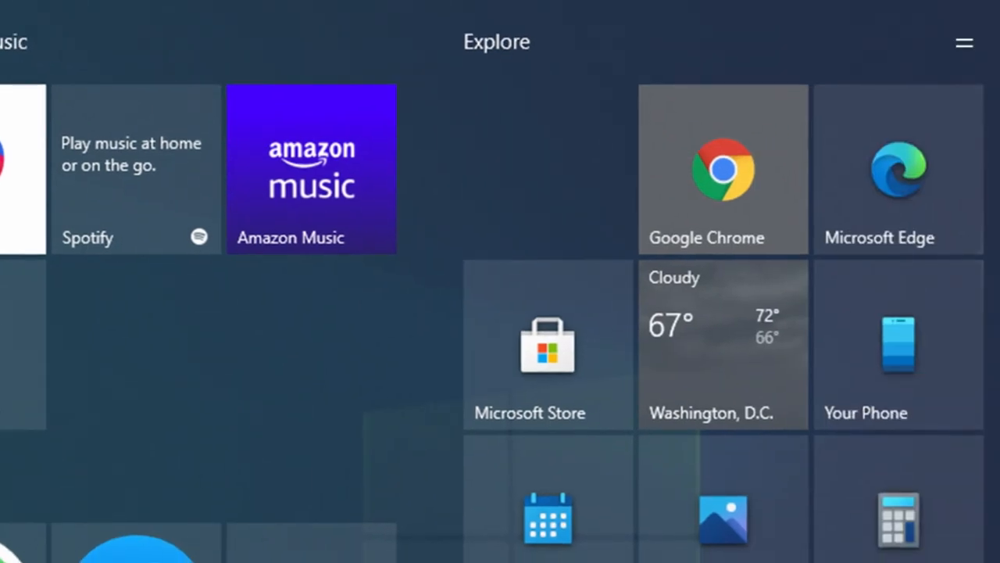
pyautogui.scroll(-3)
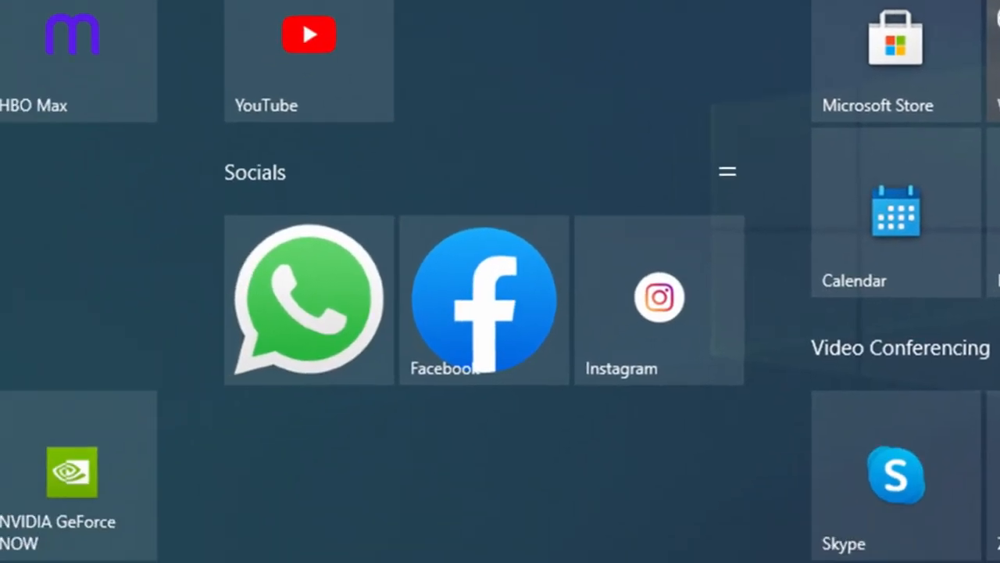